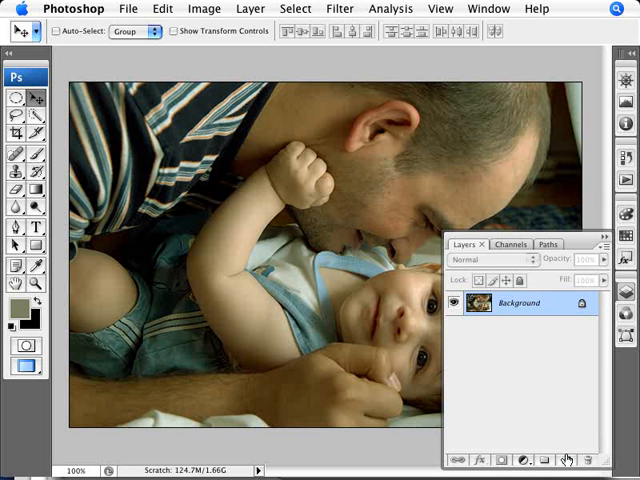
Set the foreground colour to 50% gray (#808080) for the new fill layer.
left_click(15, 308)
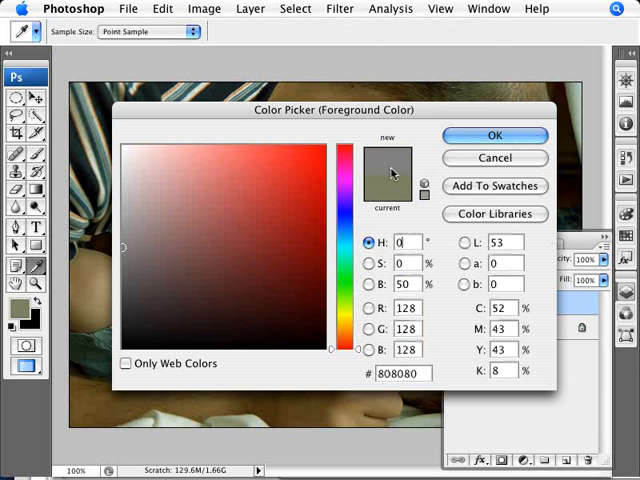
left_click(494, 135)
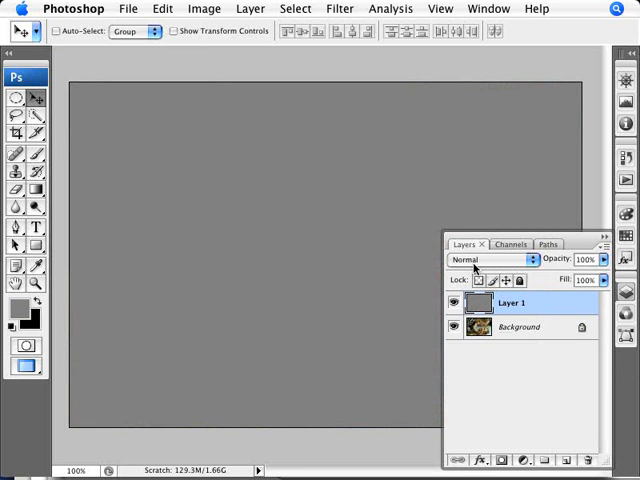
mouse_move(485, 259)
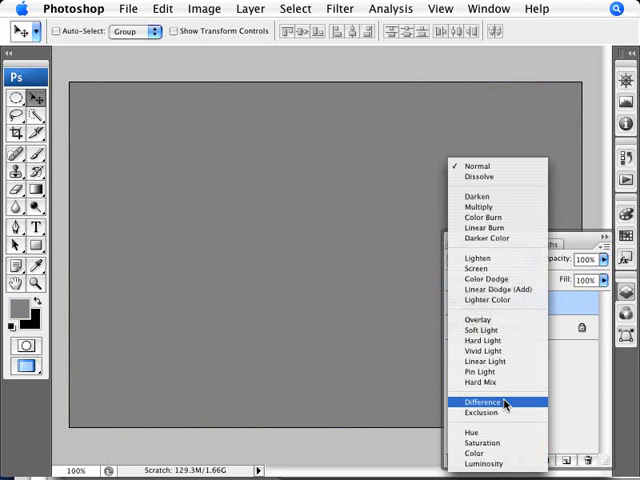
Set the gray layer's blend mode to Difference.
left_click(481, 401)
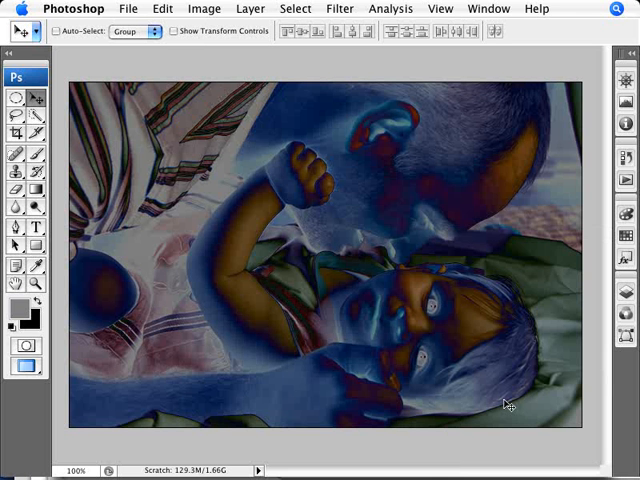
mouse_move(360, 208)
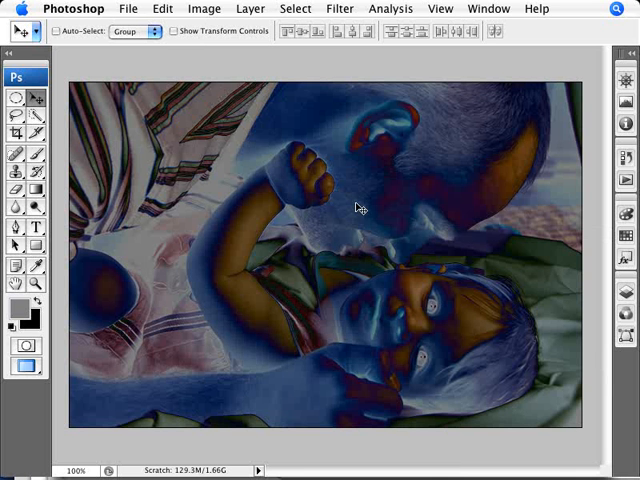
mouse_move(425, 377)
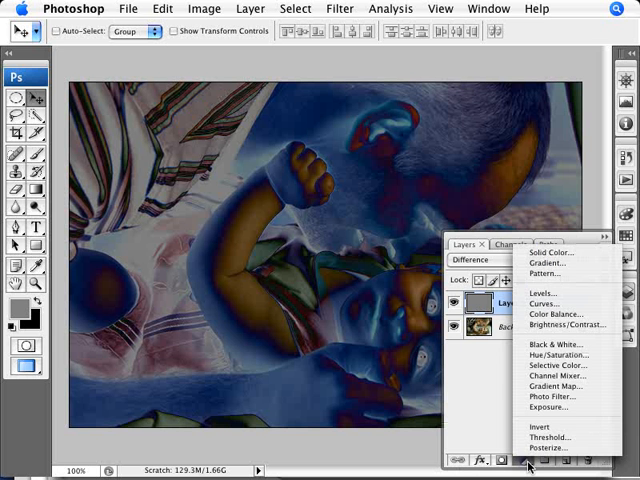
Add a Threshold adjustment, move its dialog aside, and lower the level to 4.
left_click(551, 437)
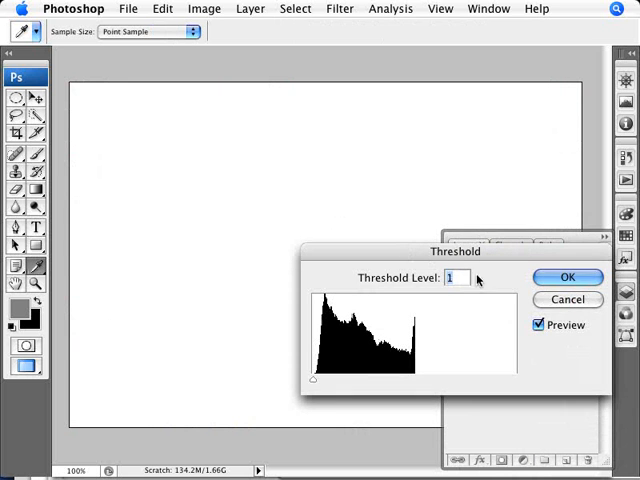
left_click_drag(454, 251, 428, 219)
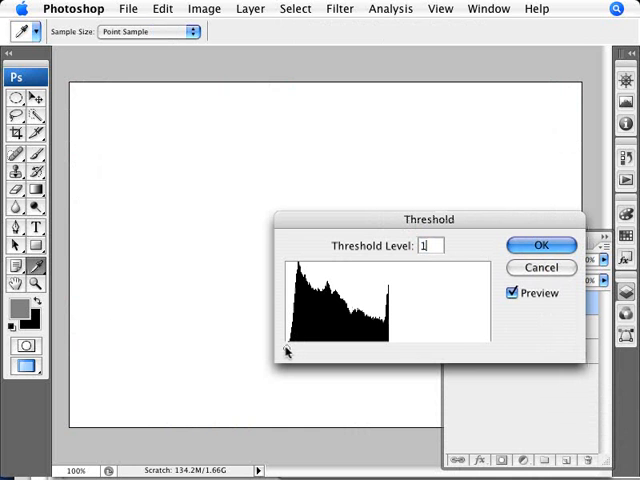
type("8")
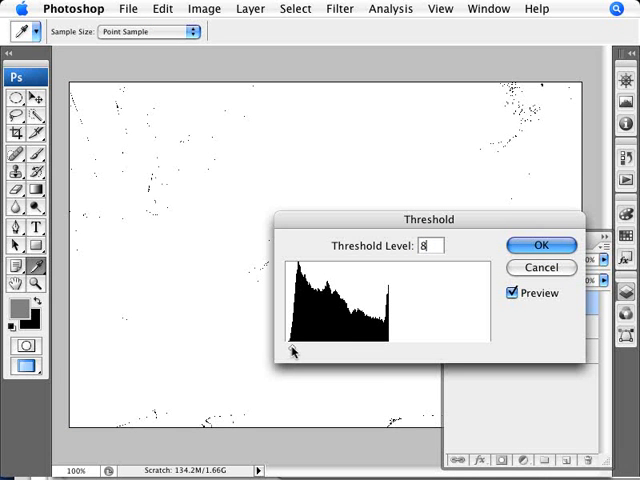
type("18")
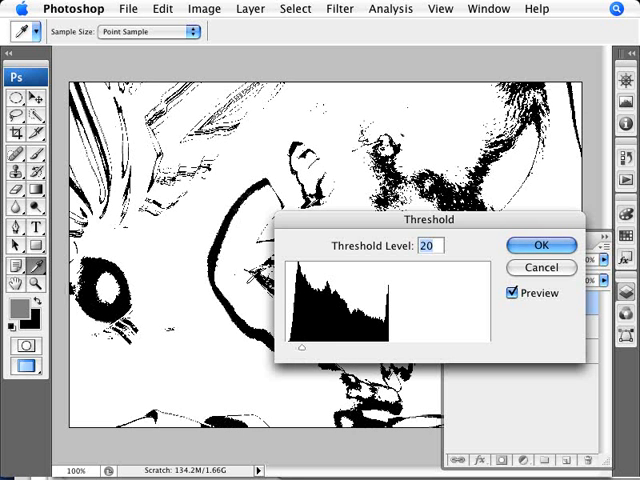
mouse_move(305, 351)
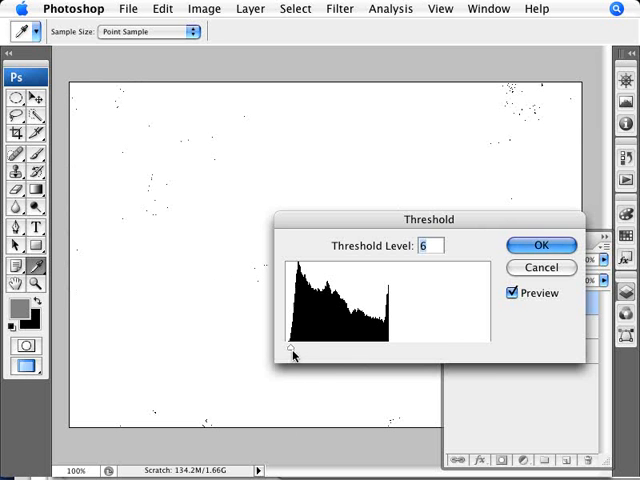
mouse_move(292, 355)
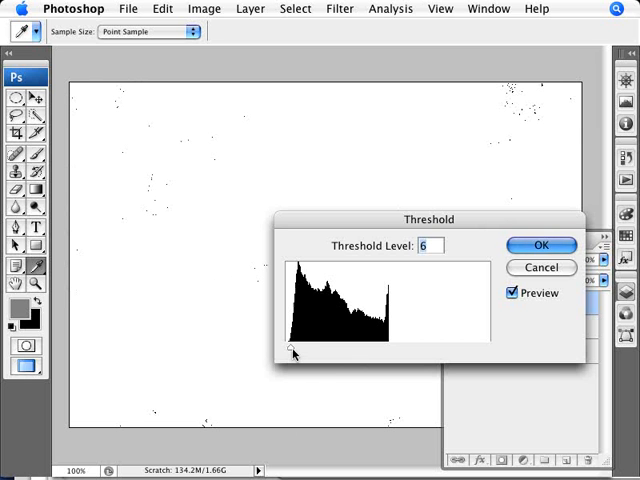
type("14")
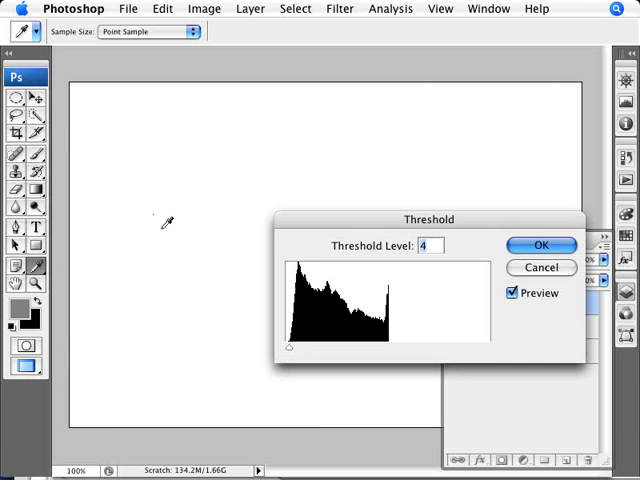
mouse_move(160, 215)
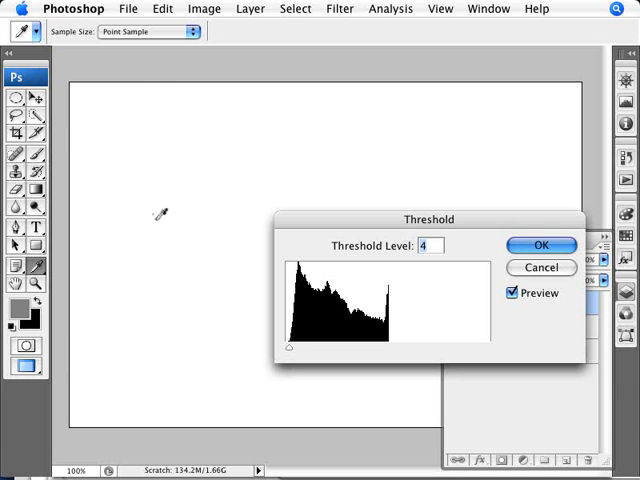
mouse_move(156, 214)
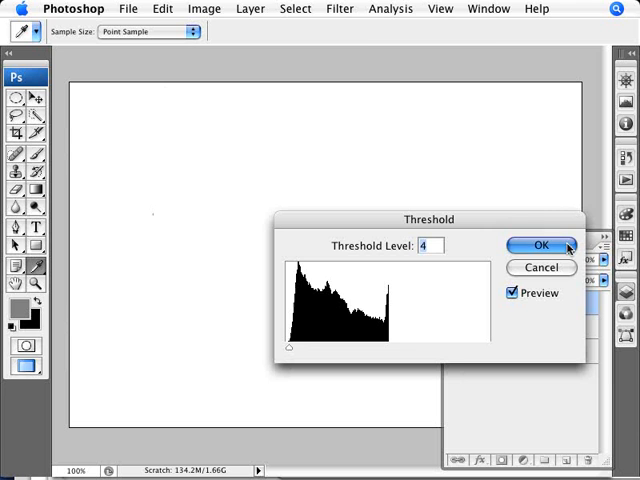
Confirm the Threshold at level 4 and choose the Color Sampler Tool.
left_click(539, 245)
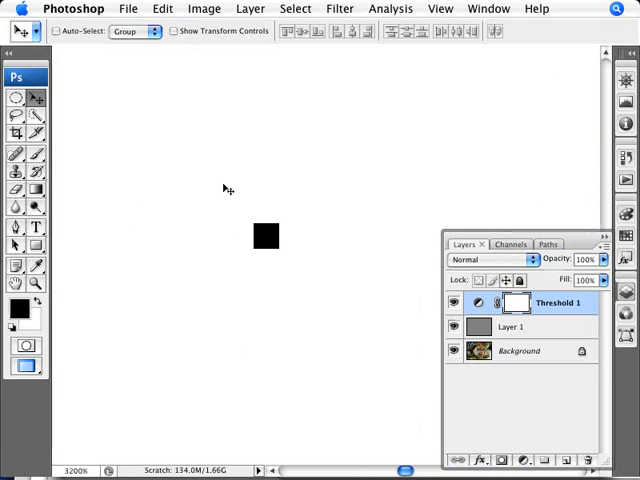
mouse_move(216, 357)
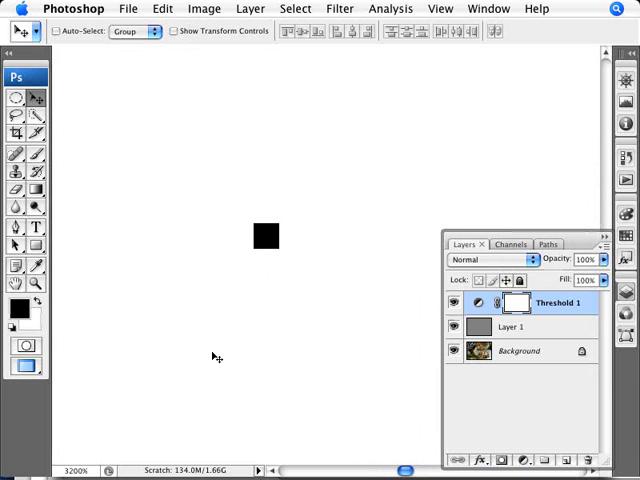
left_click(15, 267)
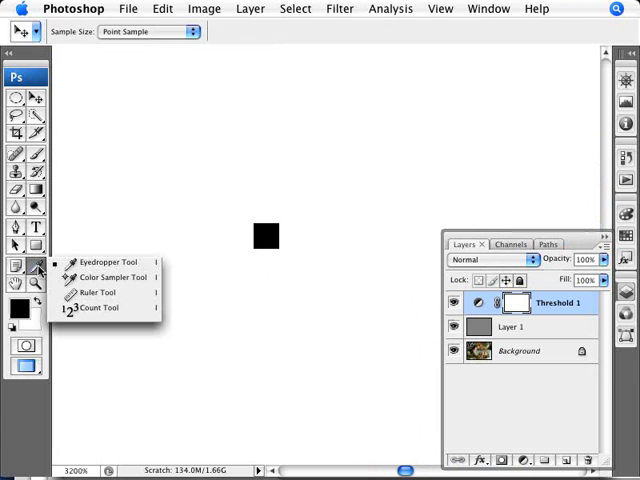
mouse_move(100, 277)
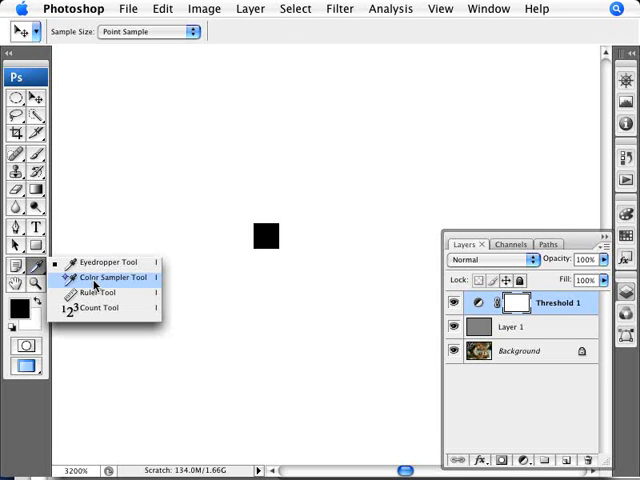
left_click(108, 277)
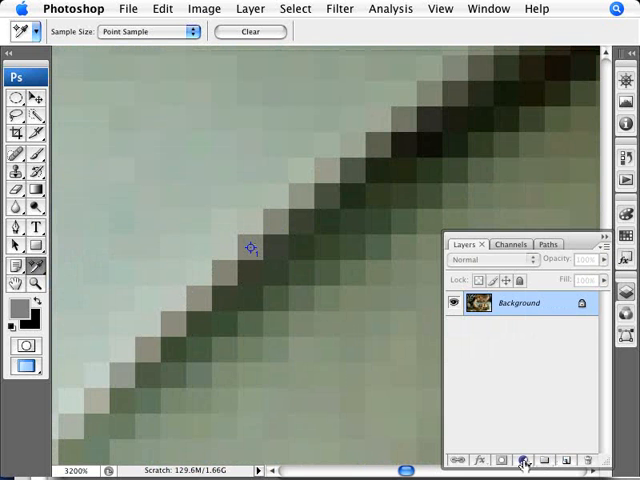
Add a Levels adjustment layer and move its dialog away from the sample point.
left_click(524, 460)
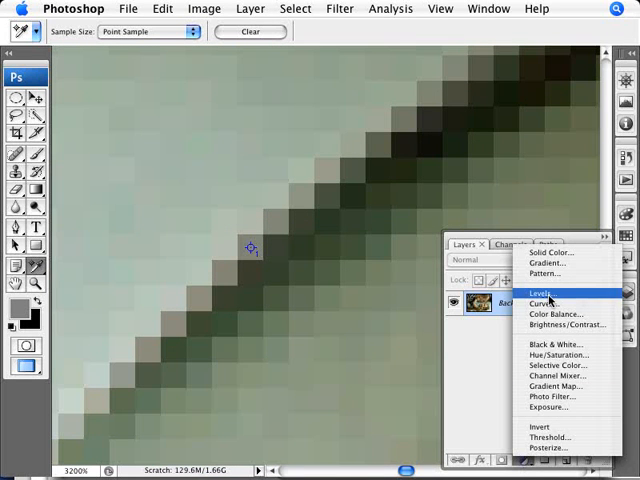
left_click(543, 292)
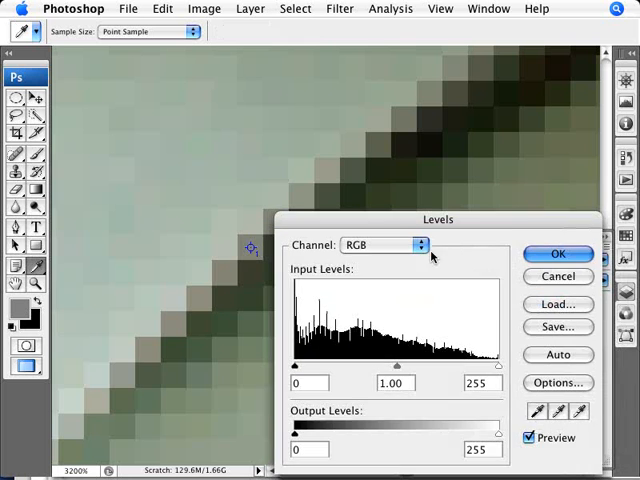
left_click_drag(438, 219, 479, 167)
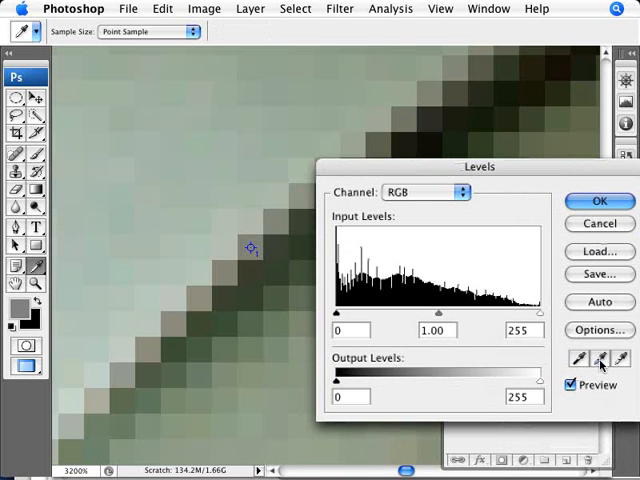
mouse_move(578, 359)
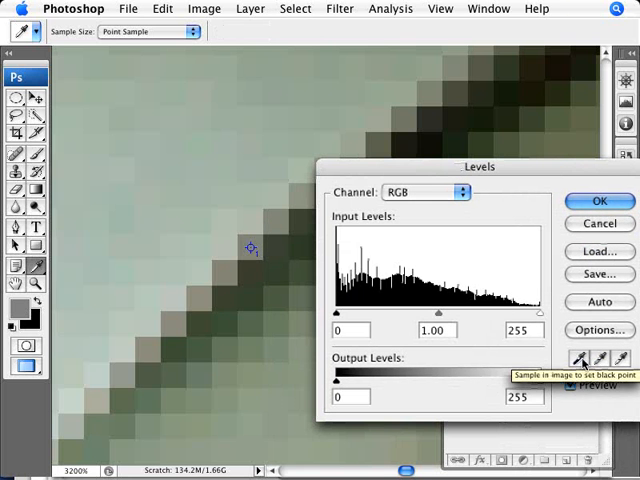
mouse_move(598, 359)
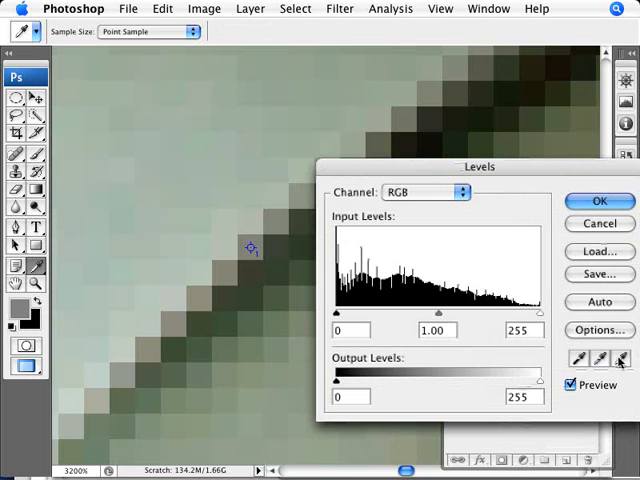
mouse_move(620, 359)
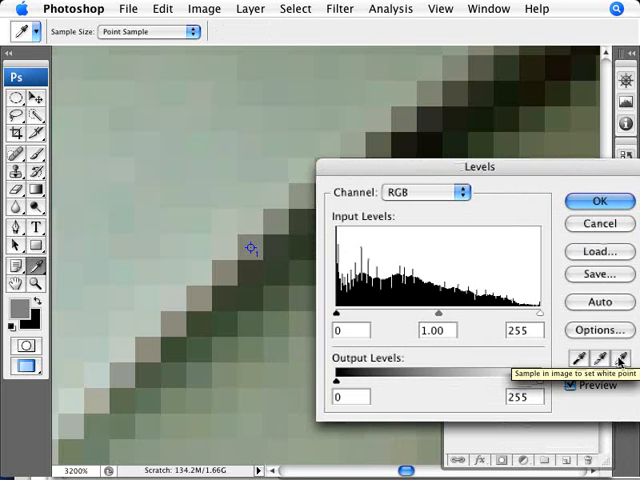
mouse_move(620, 358)
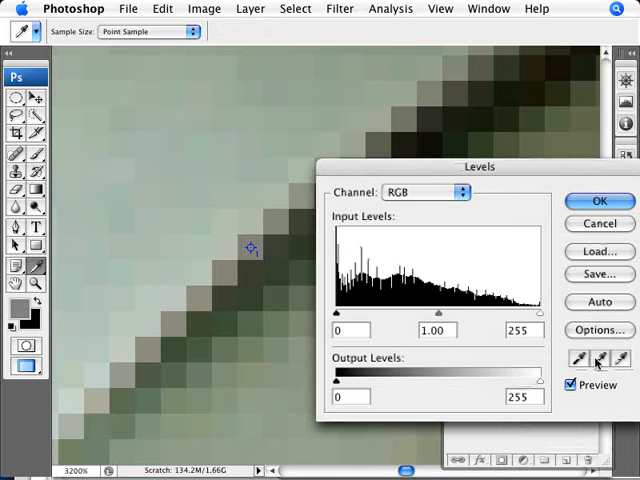
mouse_move(599, 359)
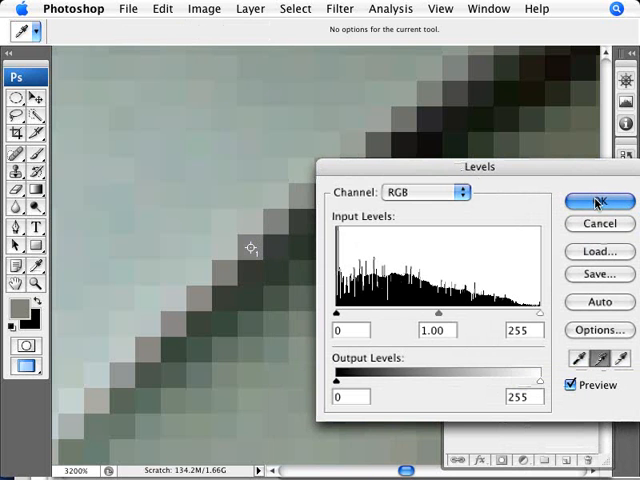
Confirm the Levels gray-point correction and hide the Layers panel to view the photo.
left_click(598, 201)
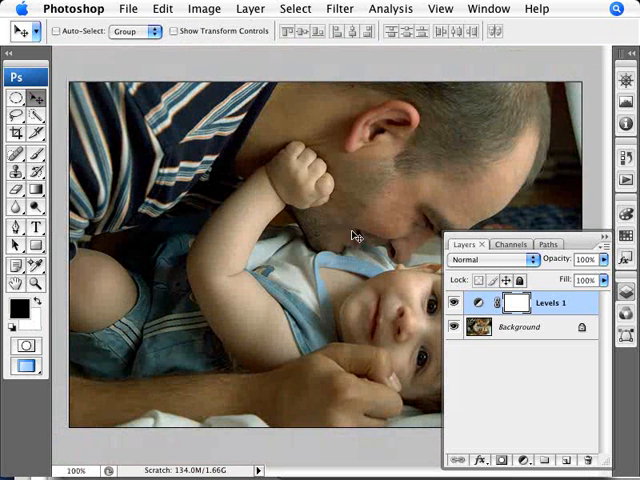
left_click(459, 302)
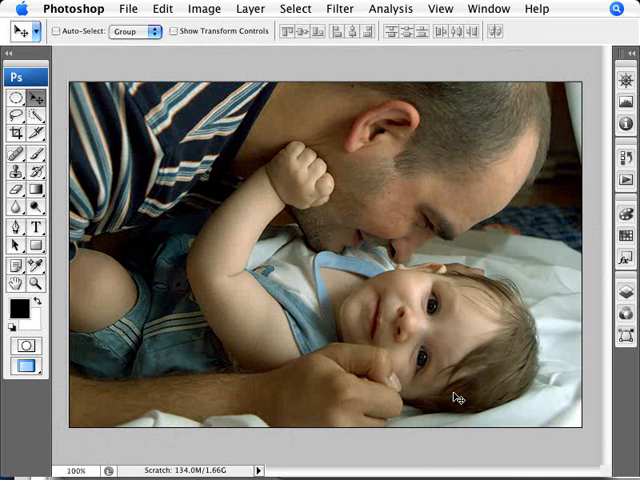
mouse_move(575, 306)
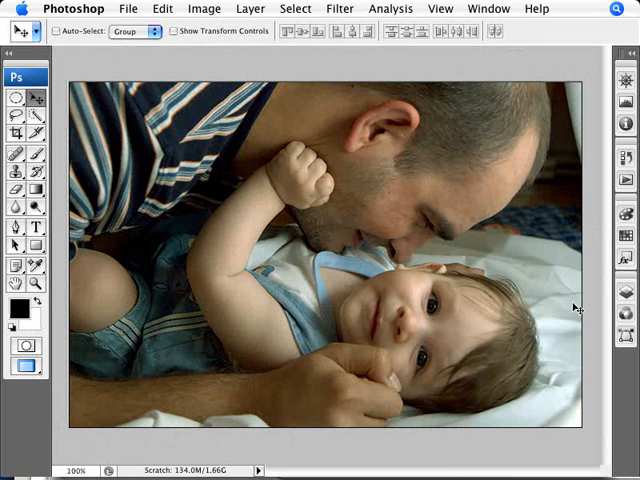
mouse_move(143, 283)
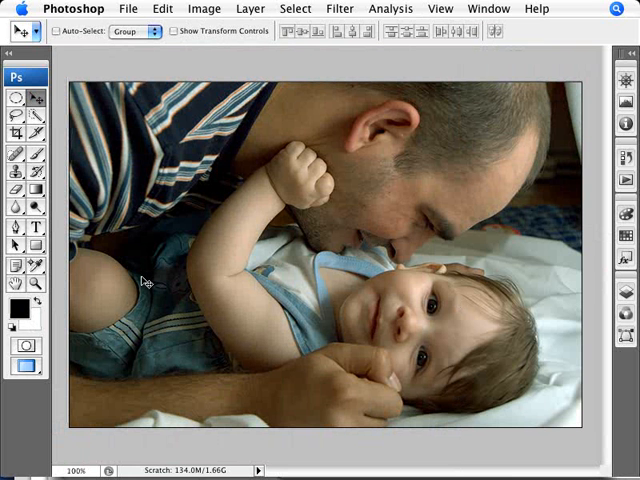